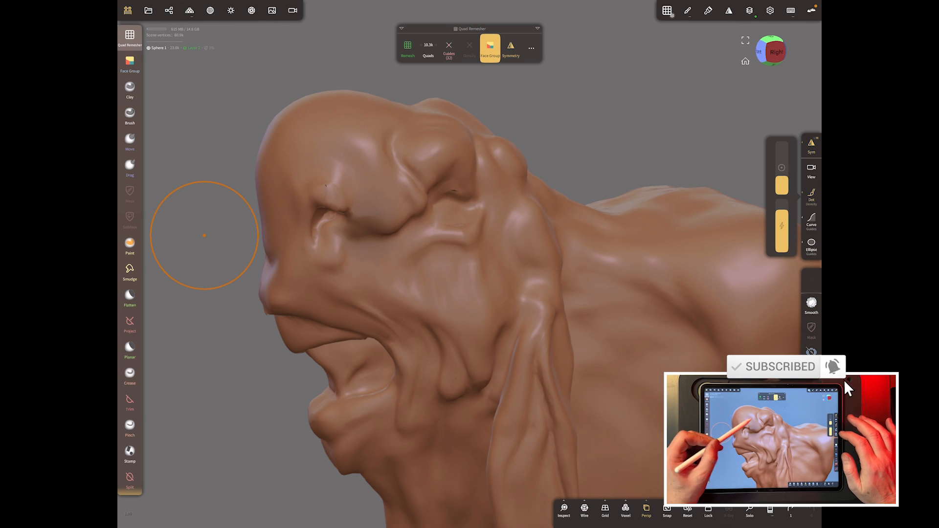
# Step: Quad-remesh the creature head and show its wireframe to inspect the even quads
pyautogui.click(455, 198)
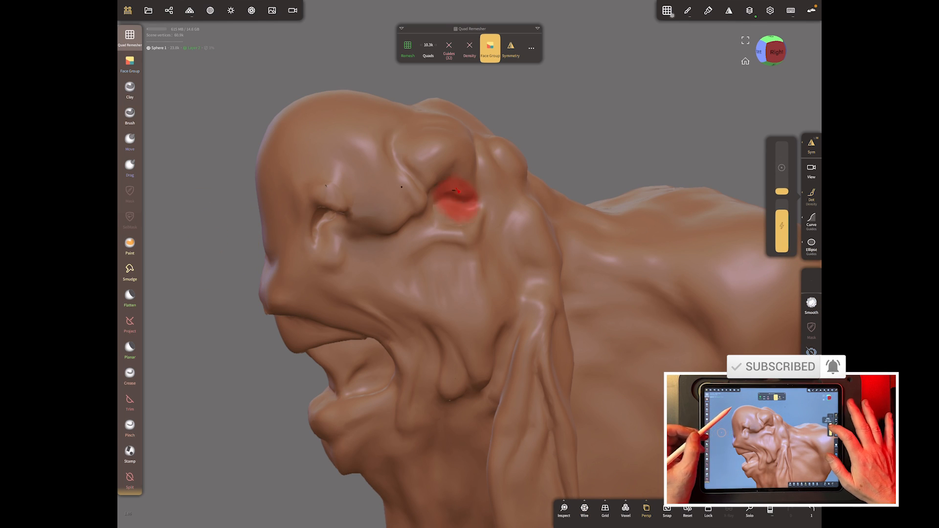
pyautogui.click(585, 511)
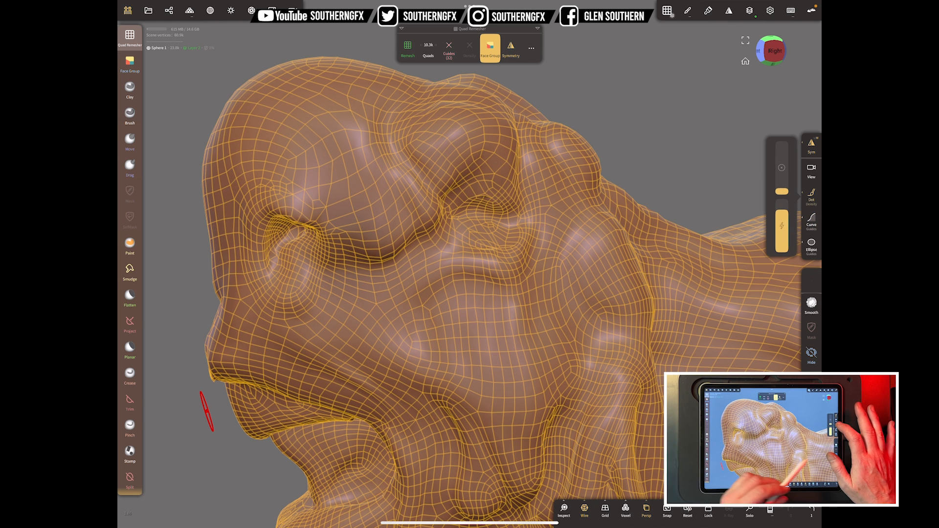
# Step: Paint green base density with red at eyes, lips and ears, and draw guide curves around the features
pyautogui.click(585, 510)
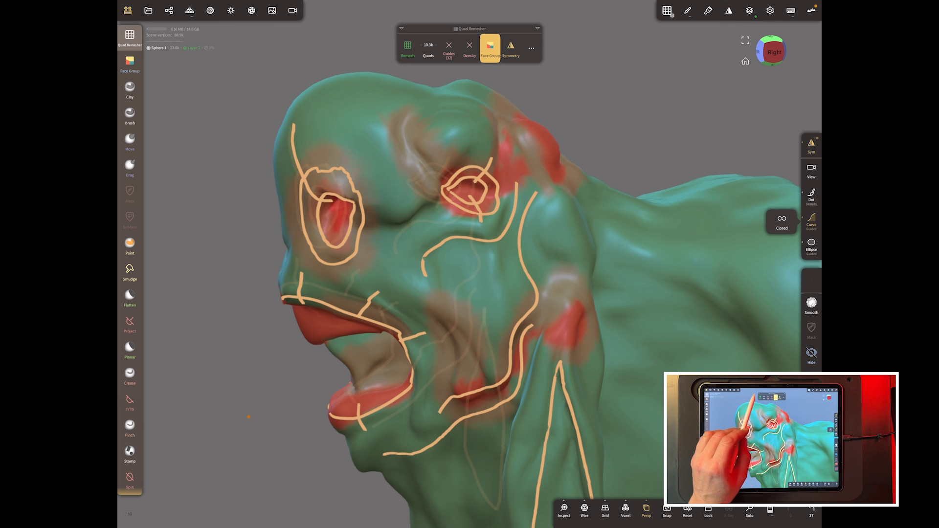
# Step: Enable Density (Painting) in the Quad Remesher settings so remeshing follows the paint
pyautogui.click(407, 47)
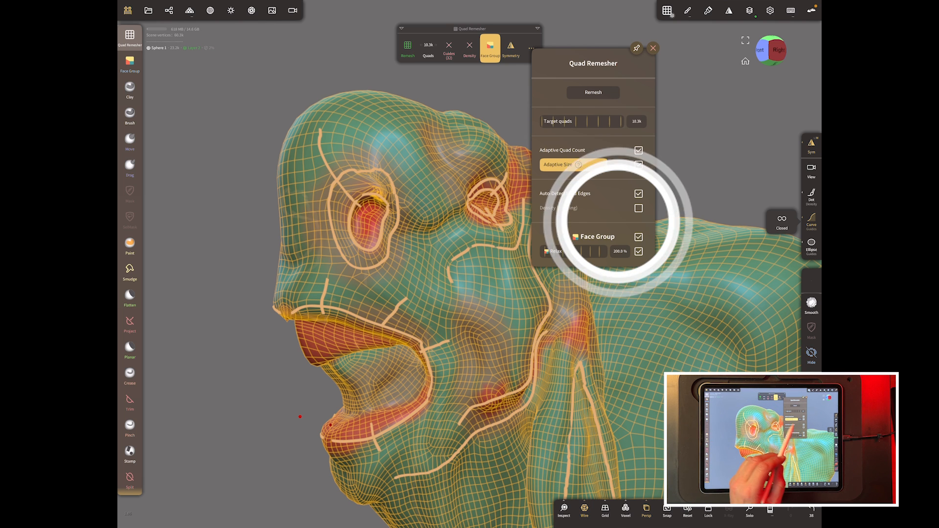
pyautogui.click(639, 207)
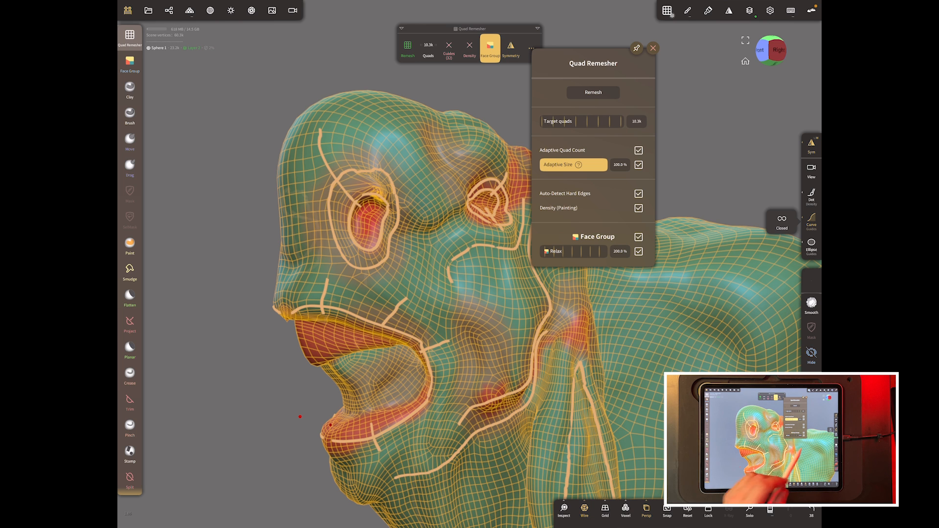
pyautogui.click(653, 48)
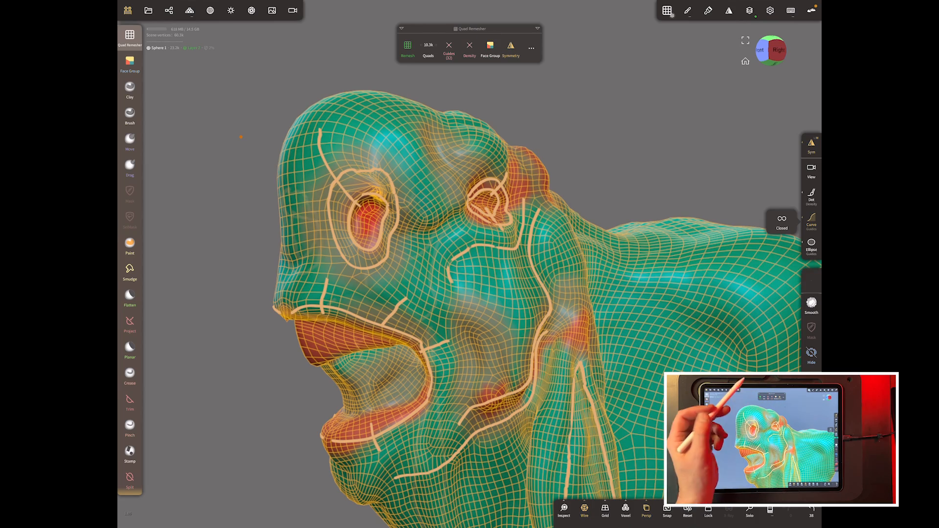
# Step: Remesh the head with guides and density, then undo that remesh
pyautogui.click(407, 46)
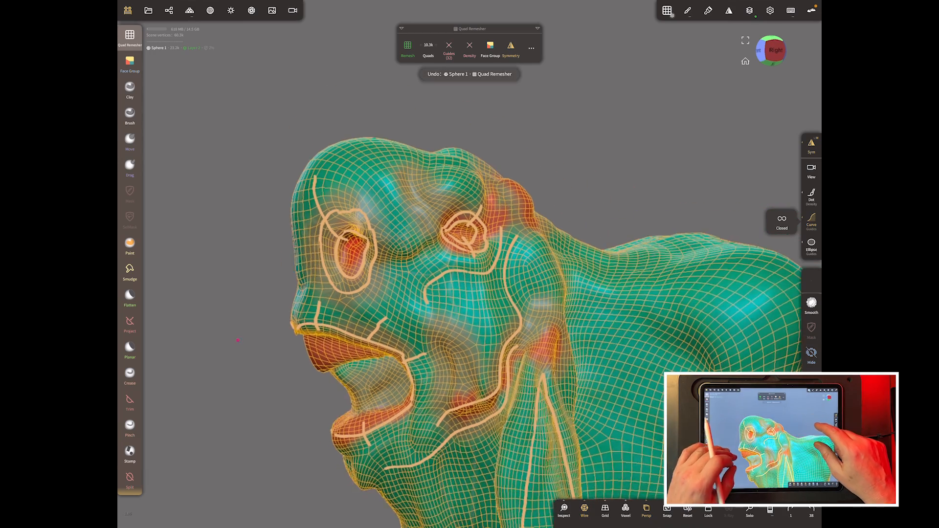
# Step: Set the target quad count to 20k and remesh the head at that count
pyautogui.click(428, 44)
pyautogui.write('20')
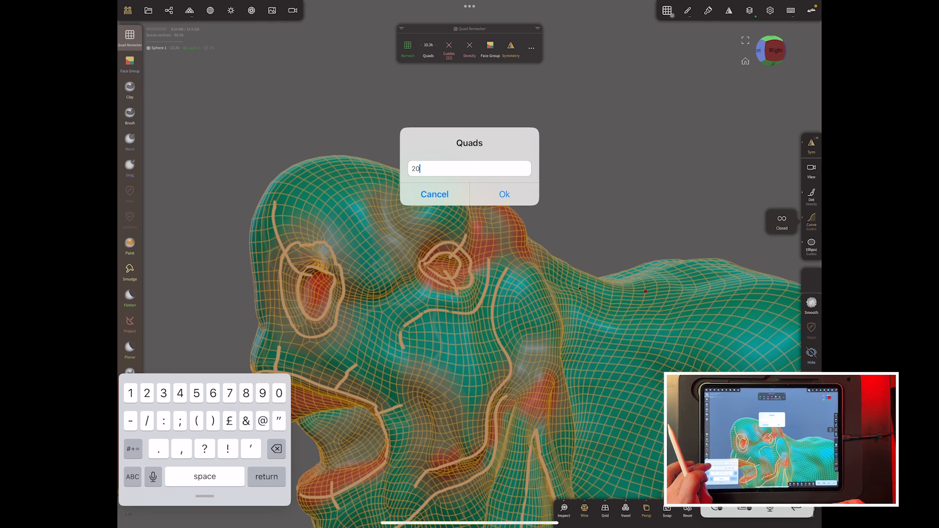
pyautogui.write('k')
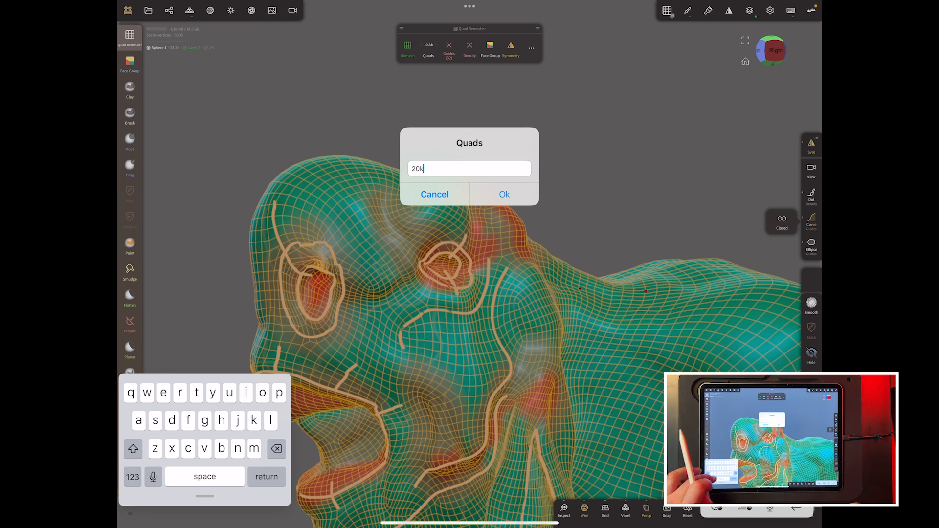
pyautogui.click(504, 194)
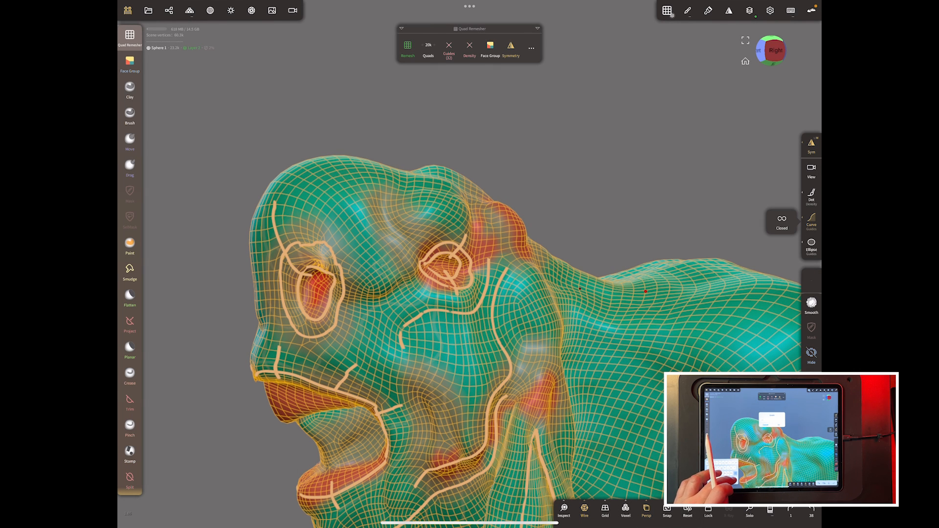
pyautogui.click(408, 45)
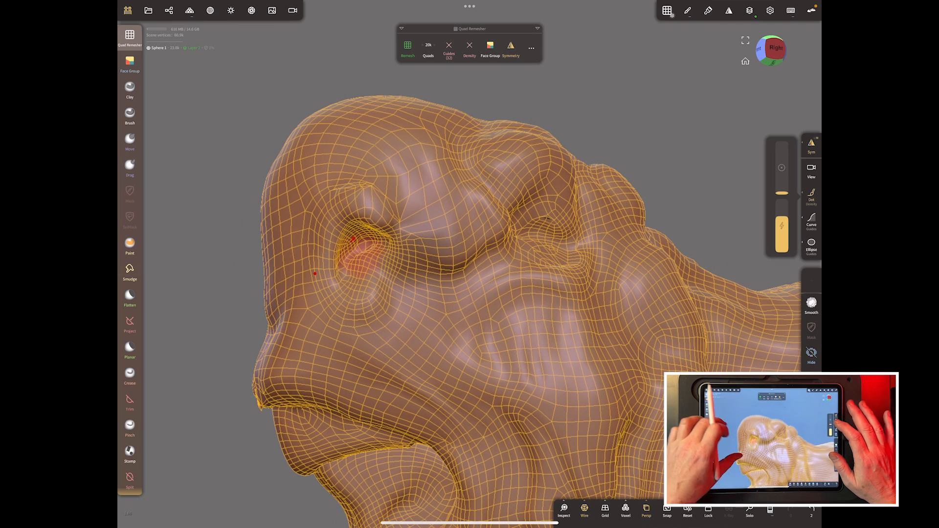
# Step: Repaint red high density only inside the eye sockets and along the lips
pyautogui.click(585, 511)
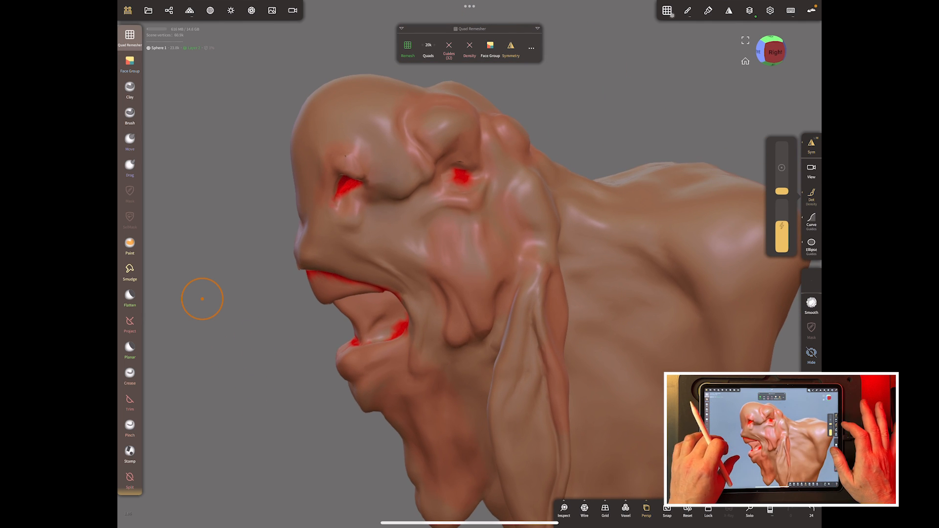
# Step: Remesh the head with the new density paint and inspect the stretched quads near the nose
pyautogui.click(584, 511)
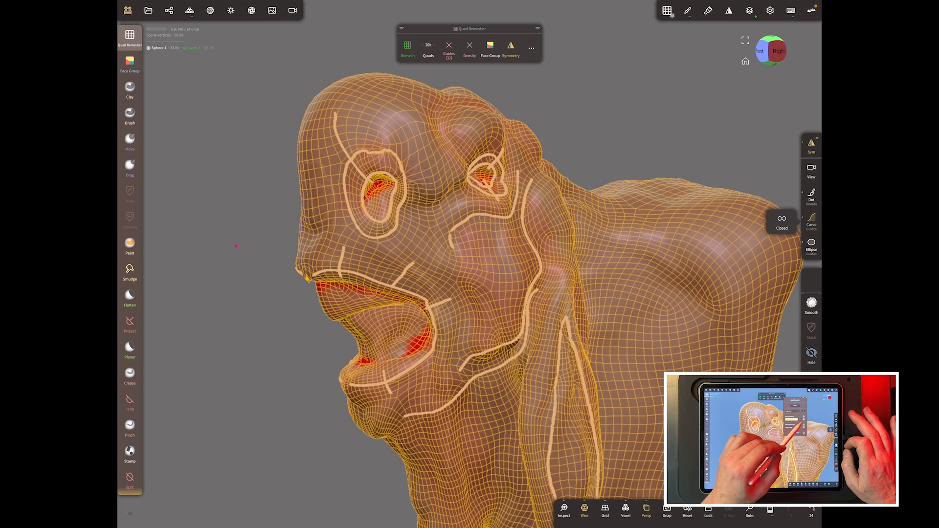
pyautogui.click(407, 44)
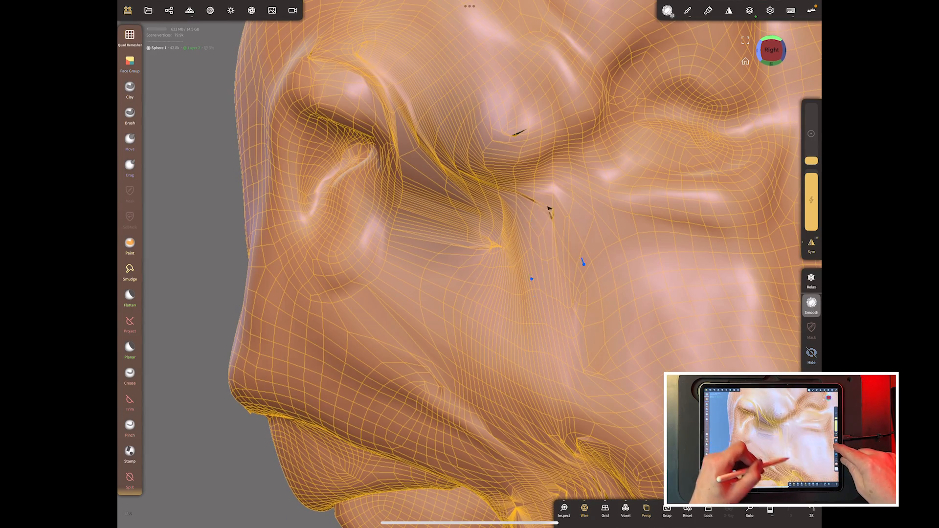
# Step: Relax the stretched quads near the nose with Smooth, then return to the Quad Remesher
pyautogui.click(129, 35)
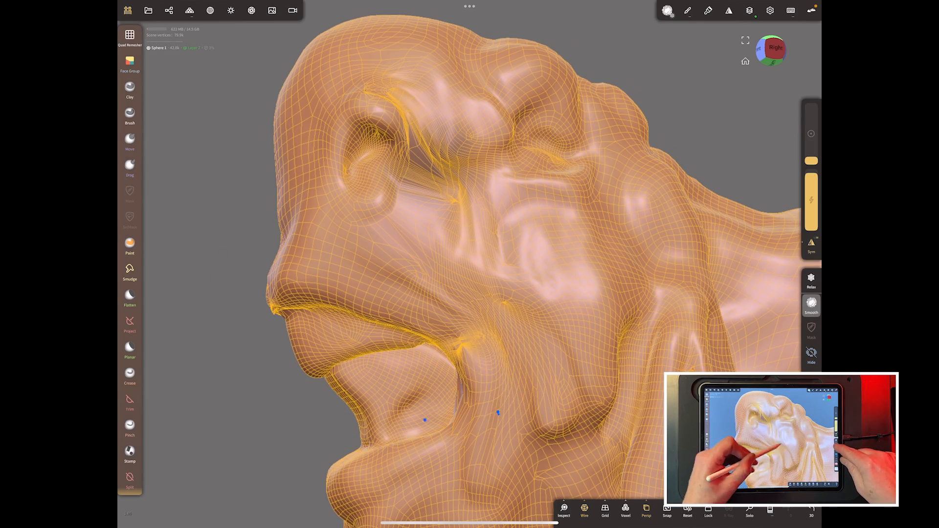
pyautogui.click(129, 36)
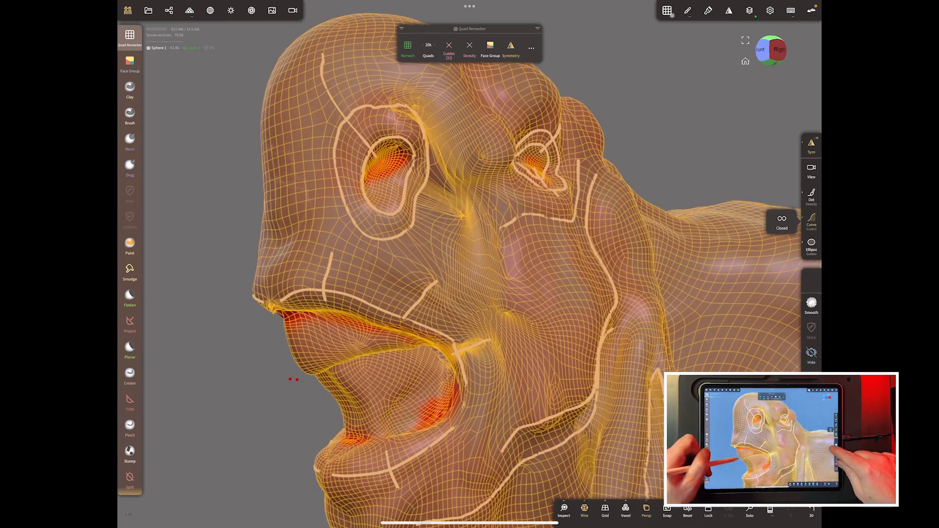
# Step: Return to the unremeshed sculpt and undo the accidental guide stroke on the shoulder
pyautogui.click(584, 509)
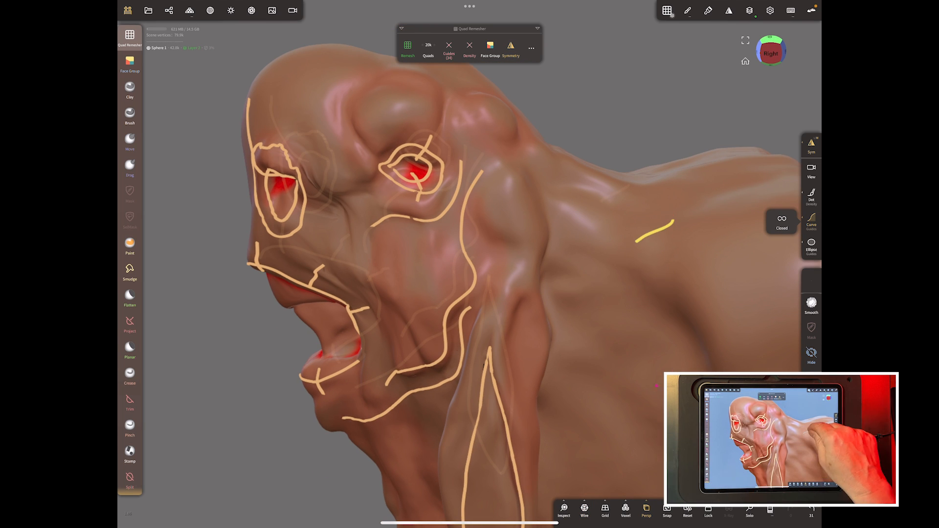
pyautogui.press('ctrl+z')
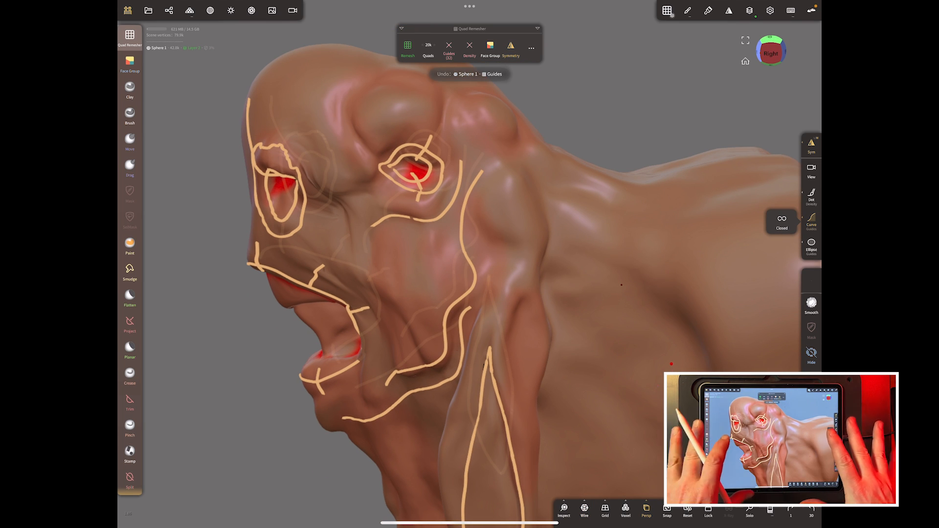